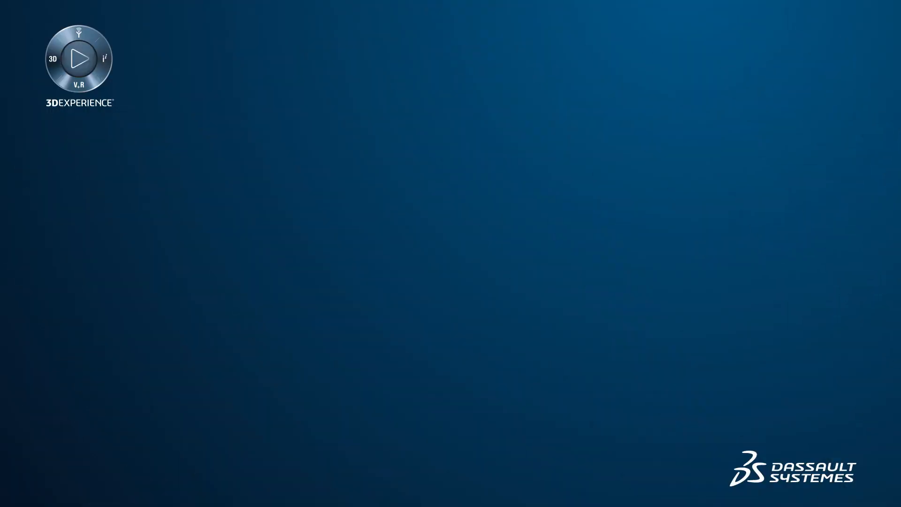
- Open Layer State.dwg on its COMBINED PLANS sheet with three floor-plan viewports
left_click(78, 58)
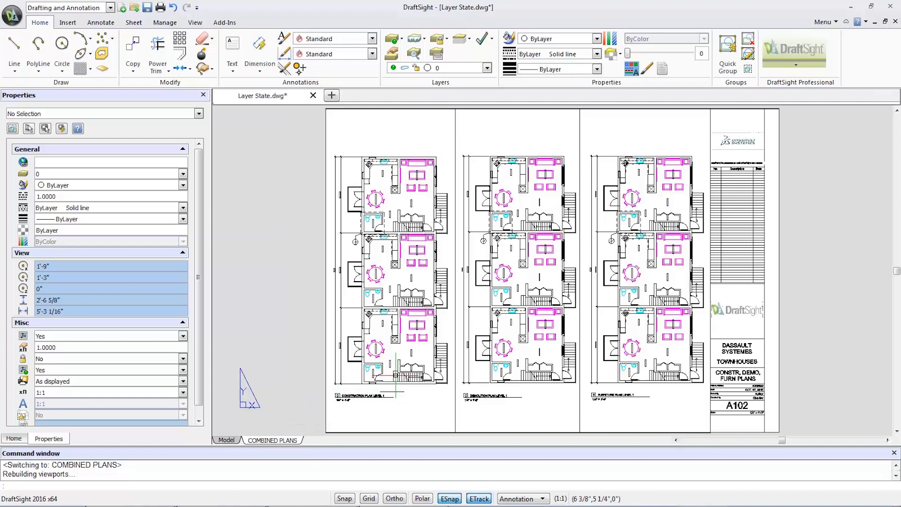
mouse_move(314, 430)
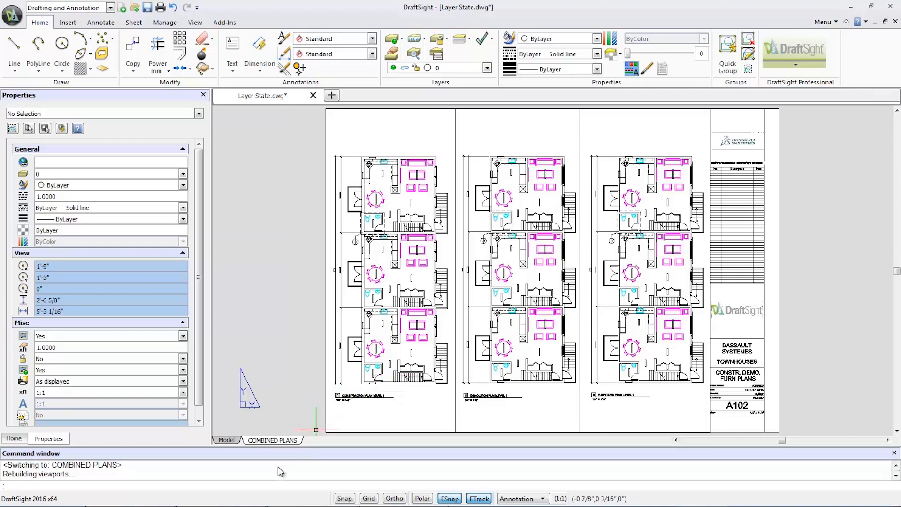
- Enter the left viewport and bring up the Layer States Manager
type("MODELM")
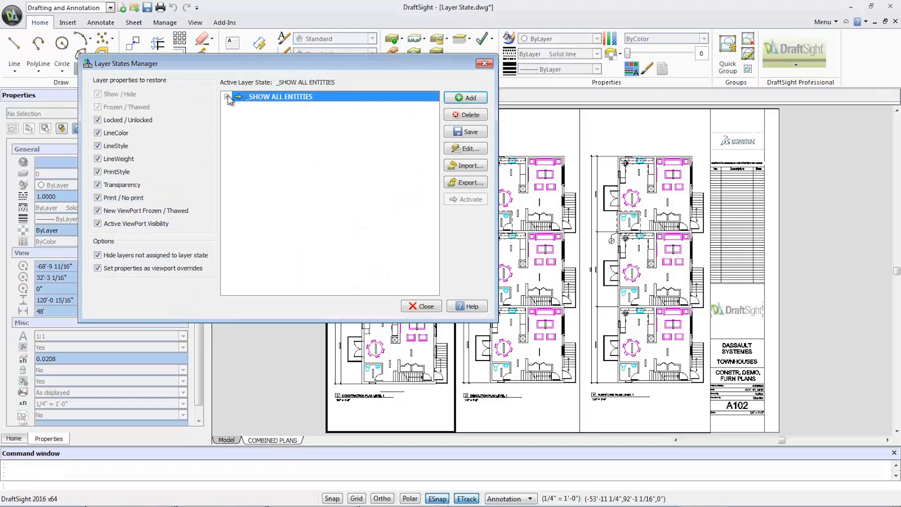
- Add a new layer state named CONSTRUCTION PLAN next to SHOW ALL ENTITIES
left_click(227, 96)
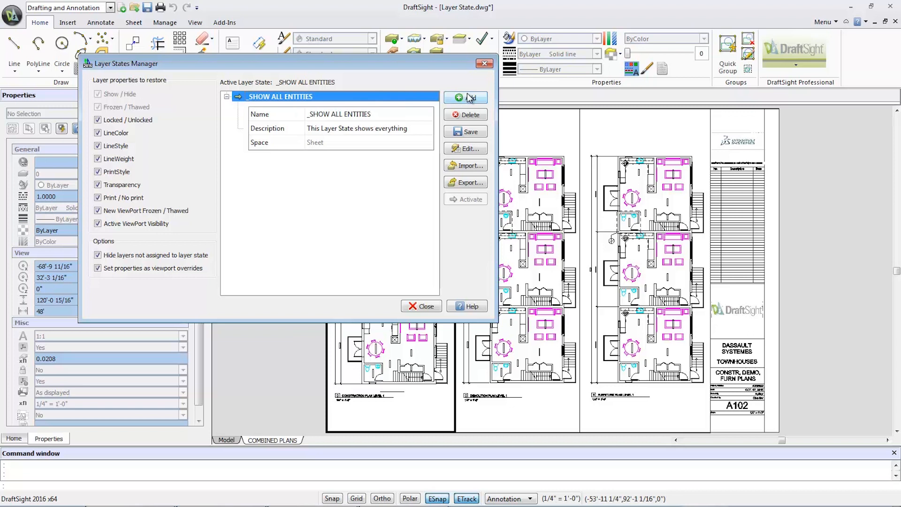
left_click(467, 98)
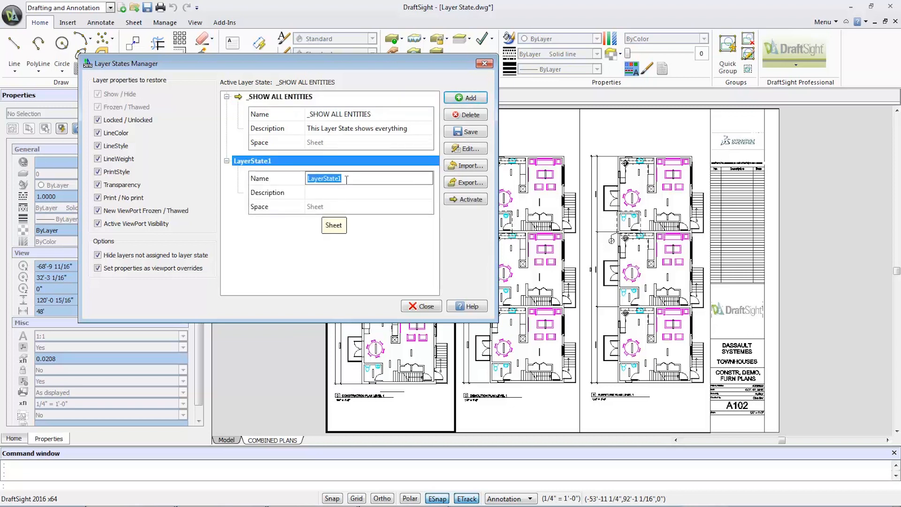
type("CON")
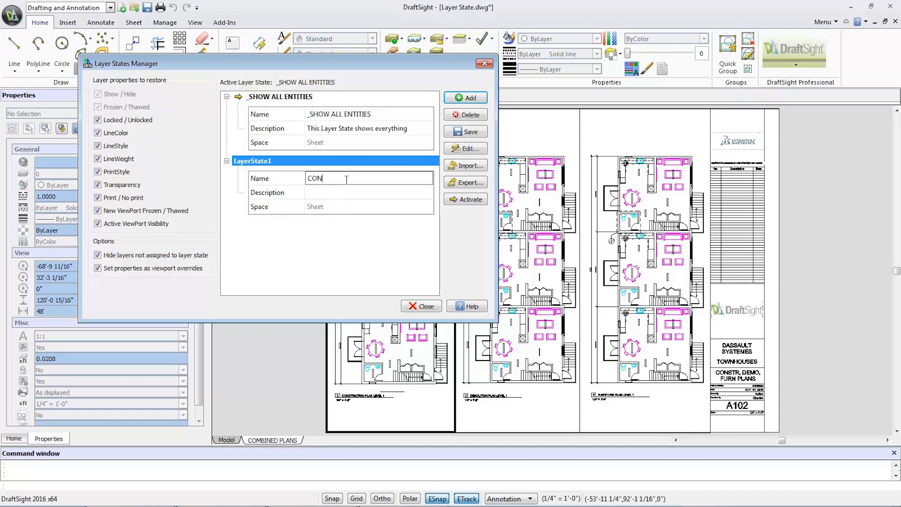
type("STRUCTION")
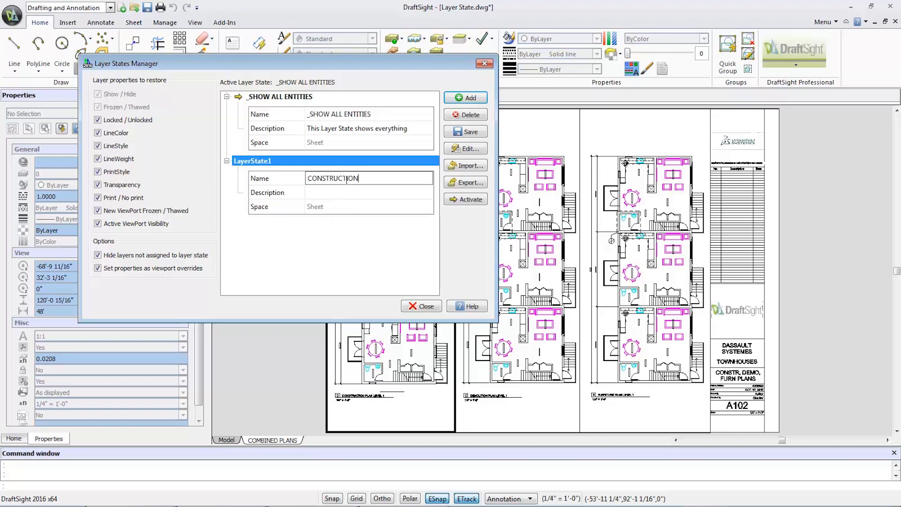
type("PLAN")
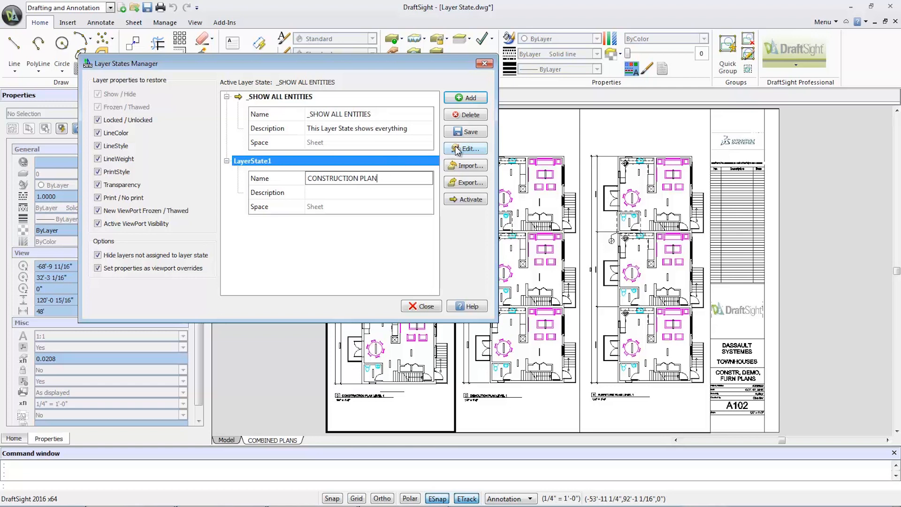
- Edit the CONSTRUCTION PLAN state to turn off the I-FURN and P-SANR-FIXT layers
left_click(467, 149)
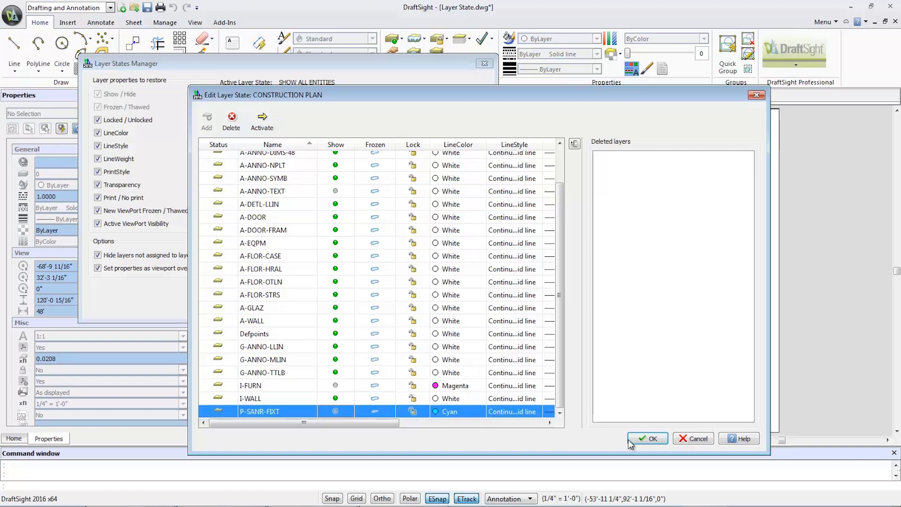
- Confirm and activate CONSTRUCTION PLAN in the left viewport, then close the manager
left_click(648, 439)
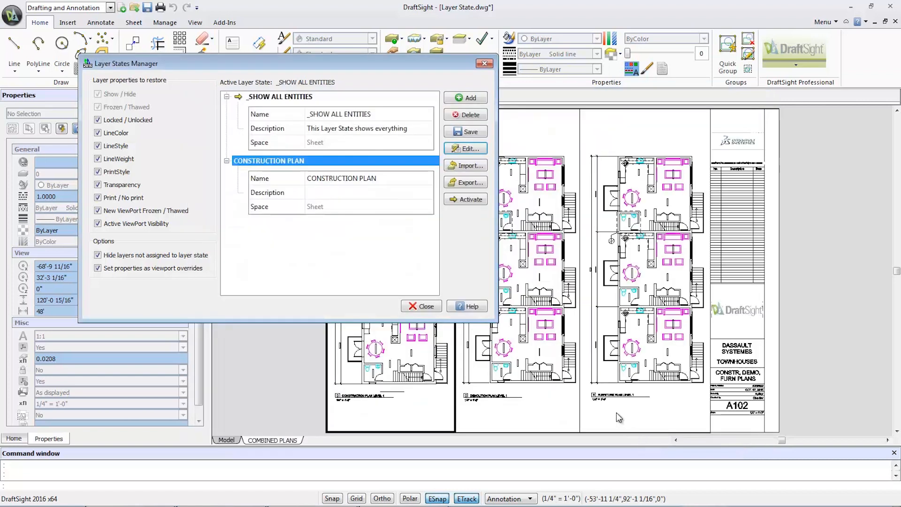
left_click(466, 200)
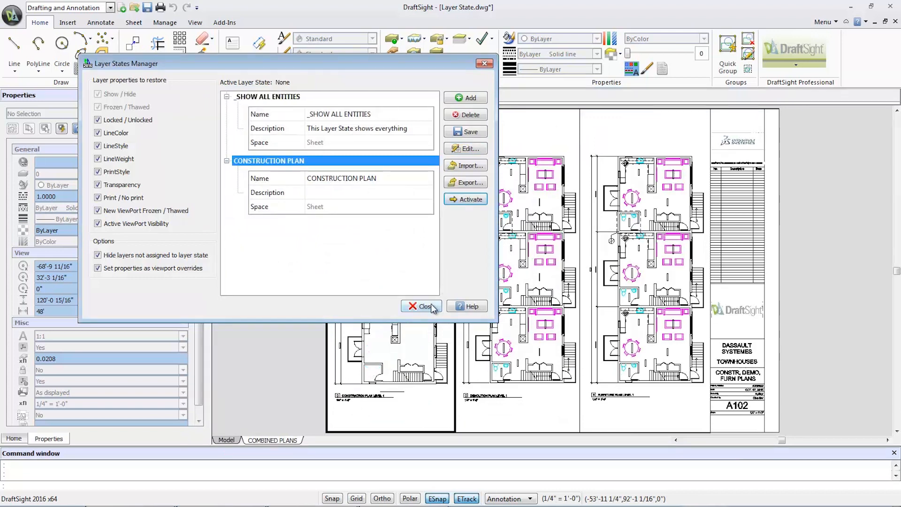
left_click(420, 306)
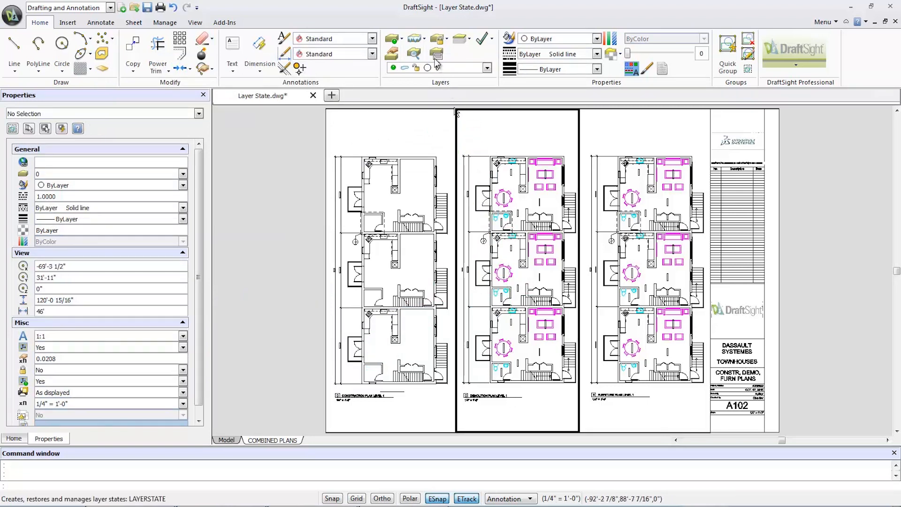
- Add another layer state named DEMOLITION PLAN in the Layer States Manager
left_click(435, 52)
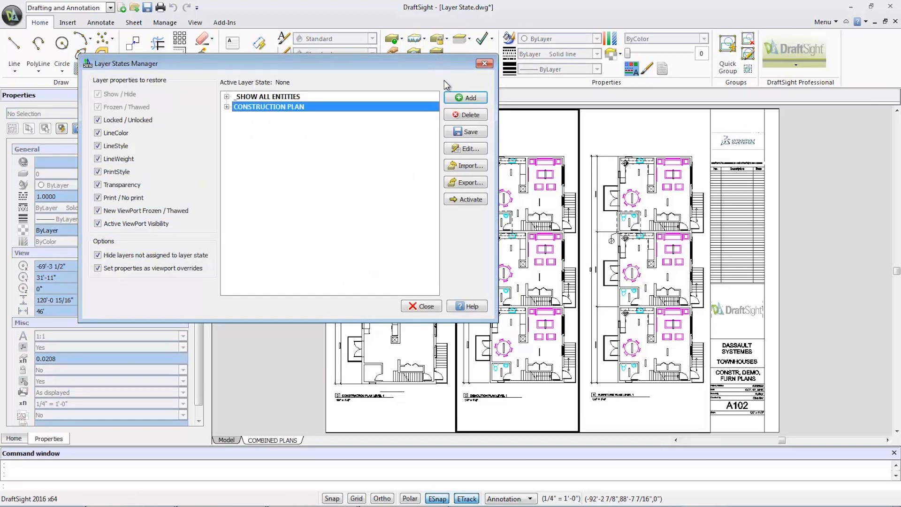
left_click(465, 98)
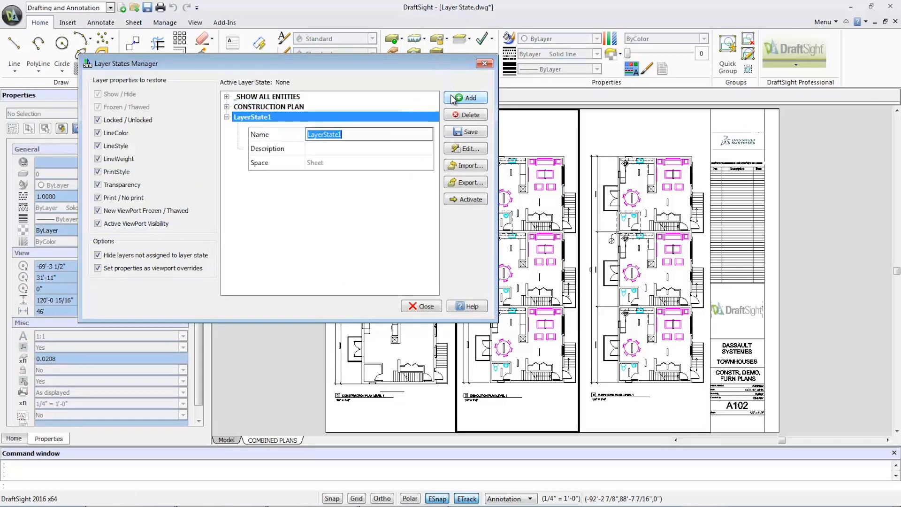
type("DEO")
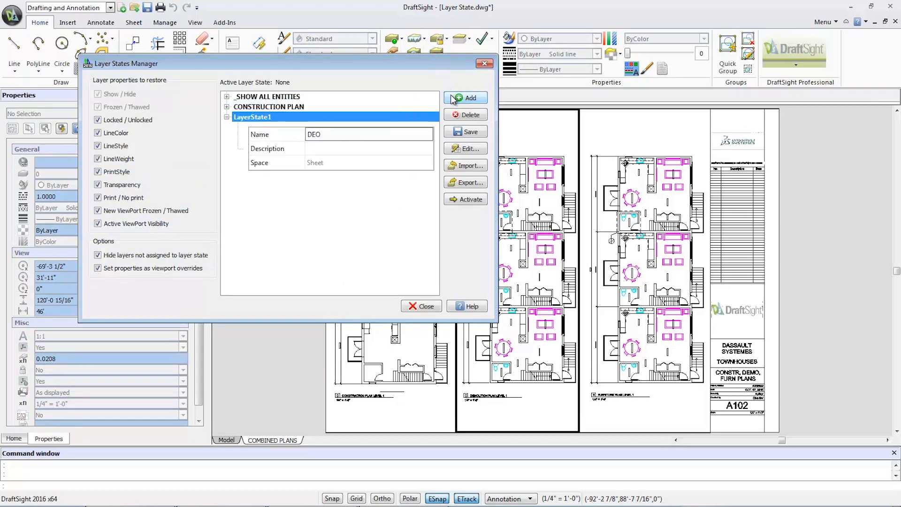
type("DEMOLI")
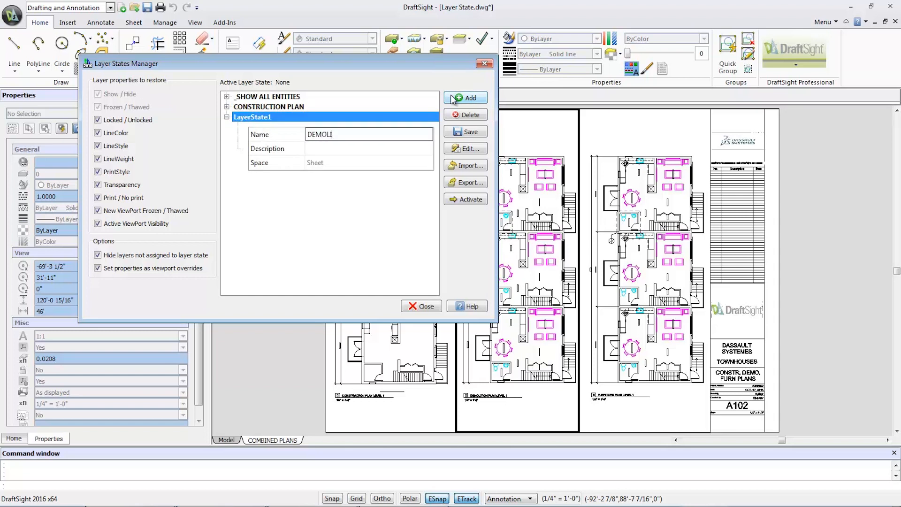
type("TION PLA")
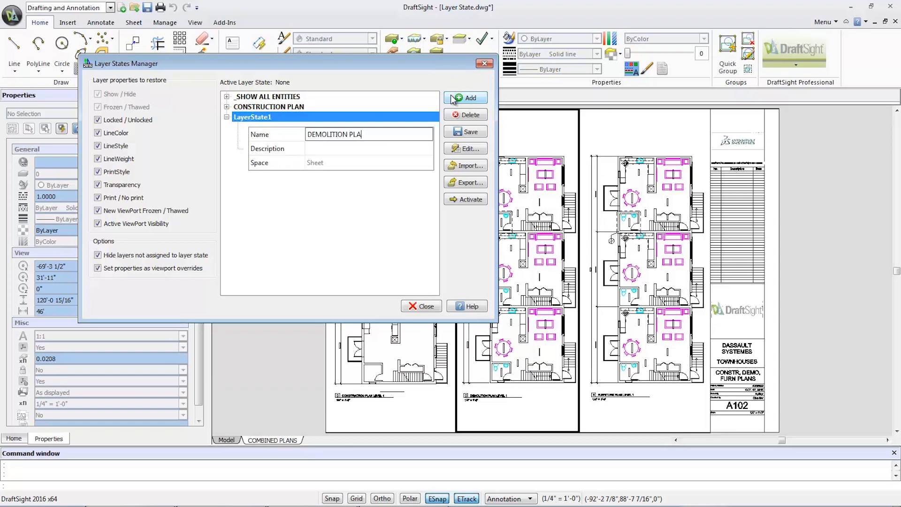
type("N")
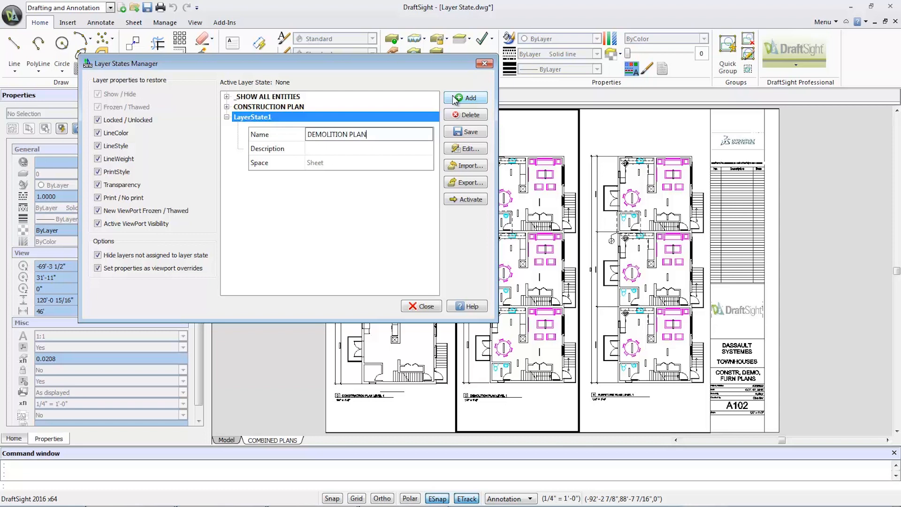
- In DEMOLITION PLAN, hide I-FURN and P-SANR-FIXT and set I-WALL to red with Dash line style
left_click(465, 148)
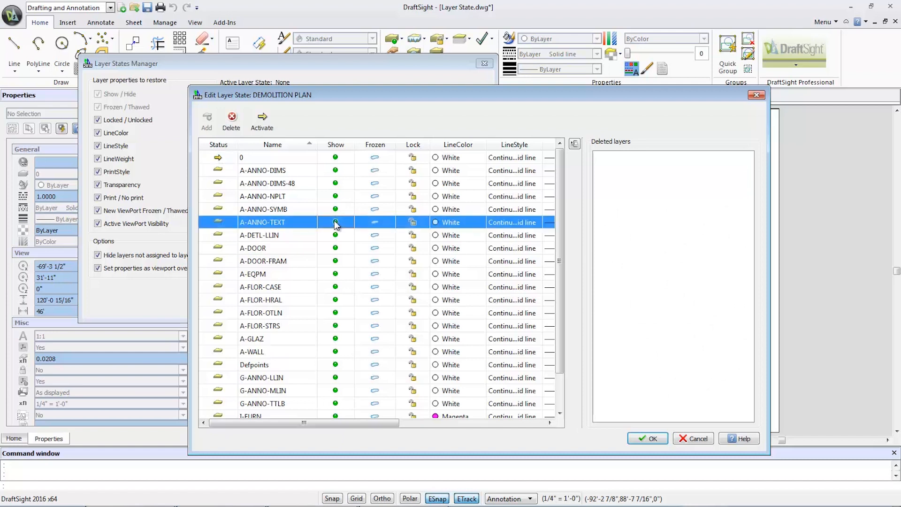
scroll("down", 3)
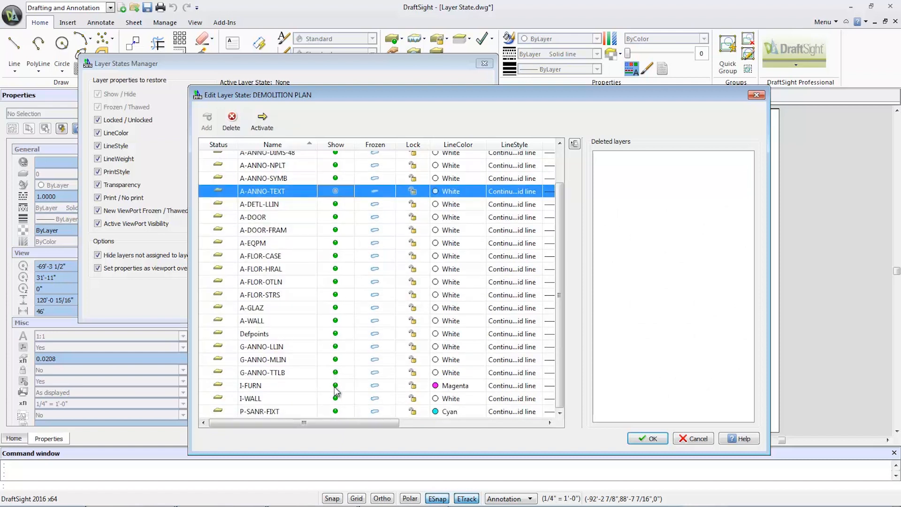
left_click(335, 385)
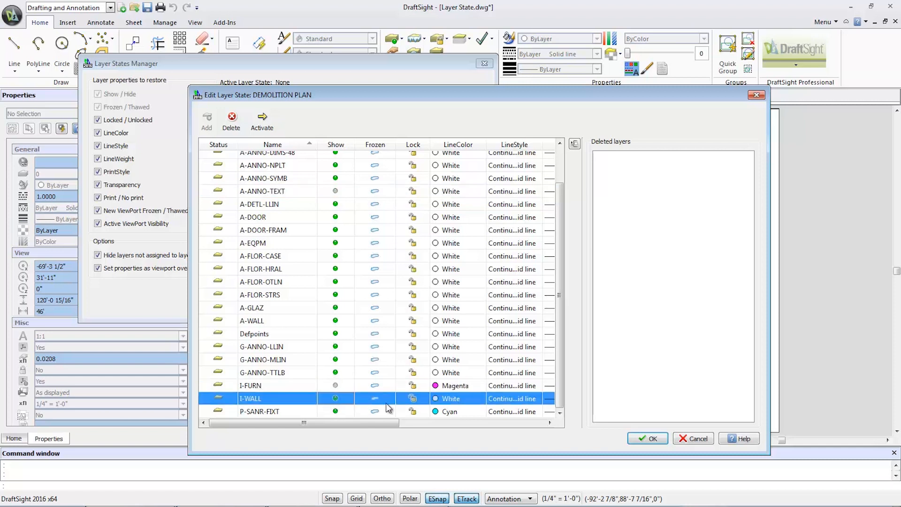
left_click(481, 398)
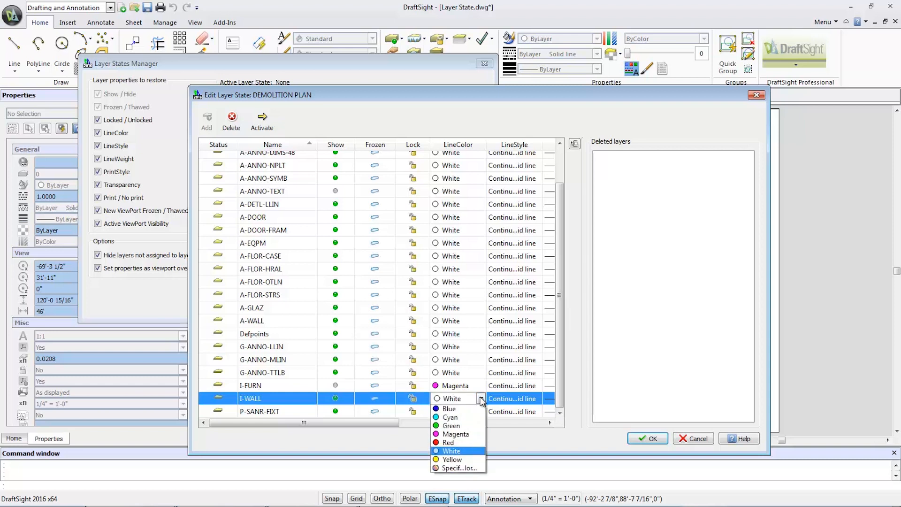
left_click(449, 442)
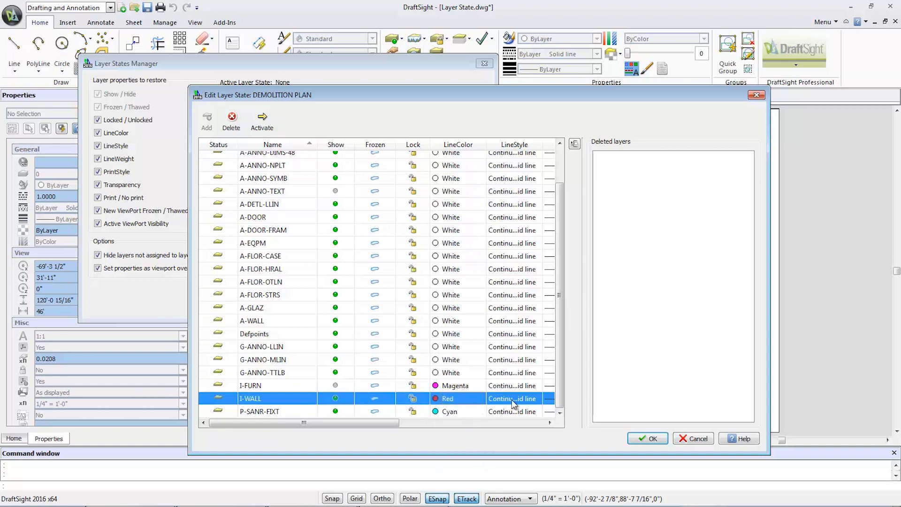
left_click(536, 399)
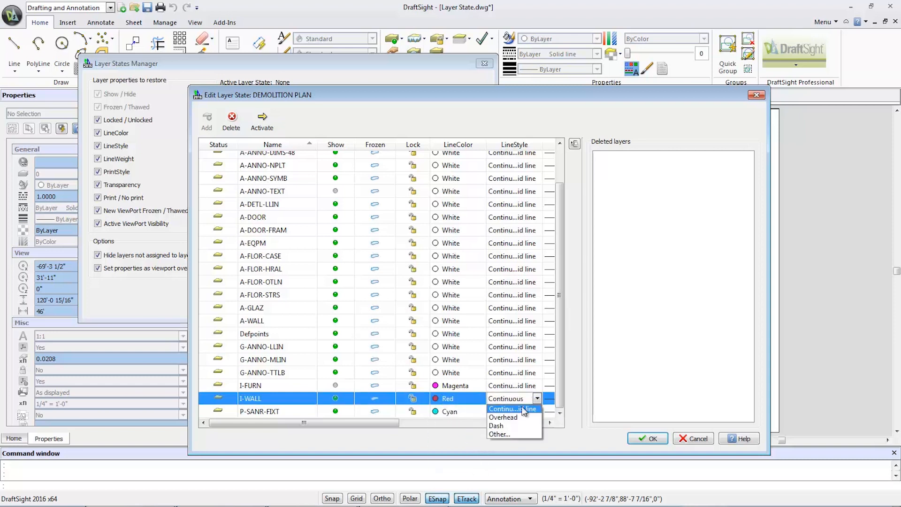
left_click(496, 426)
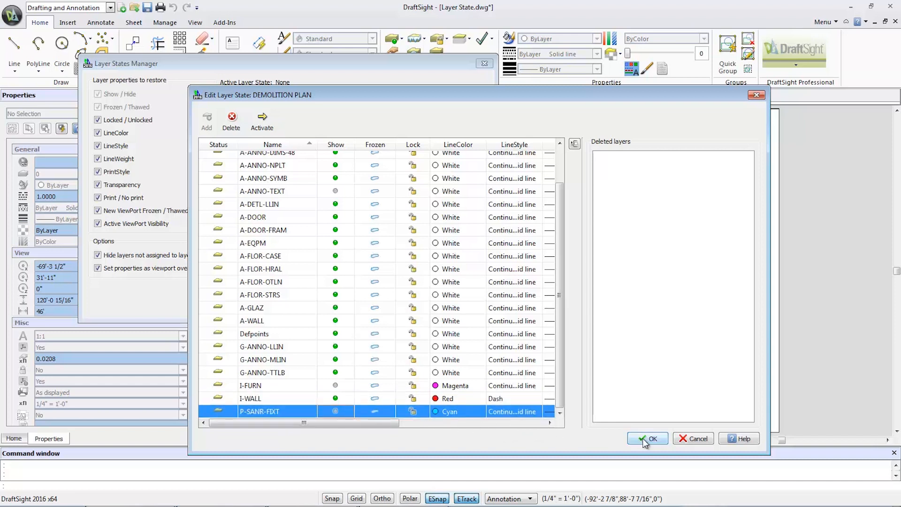
- Confirm and activate DEMOLITION PLAN in the middle viewport, then close the manager
left_click(649, 439)
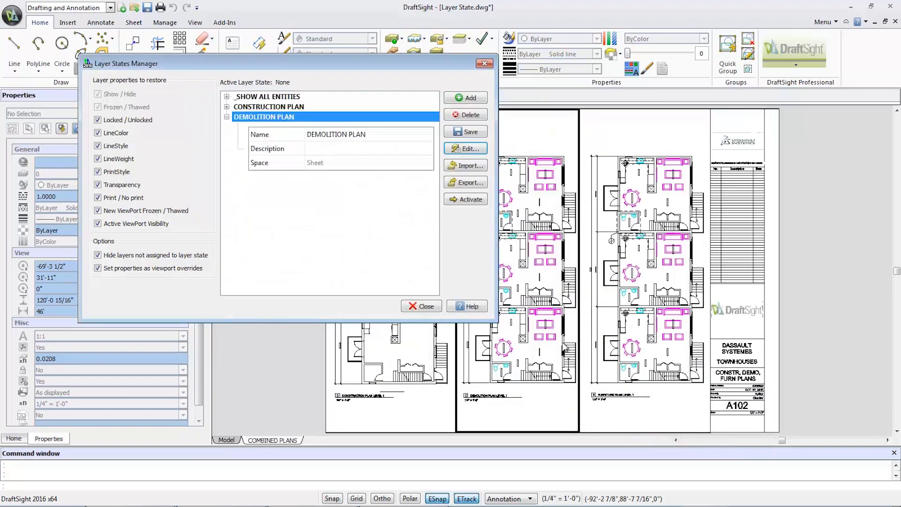
left_click(470, 199)
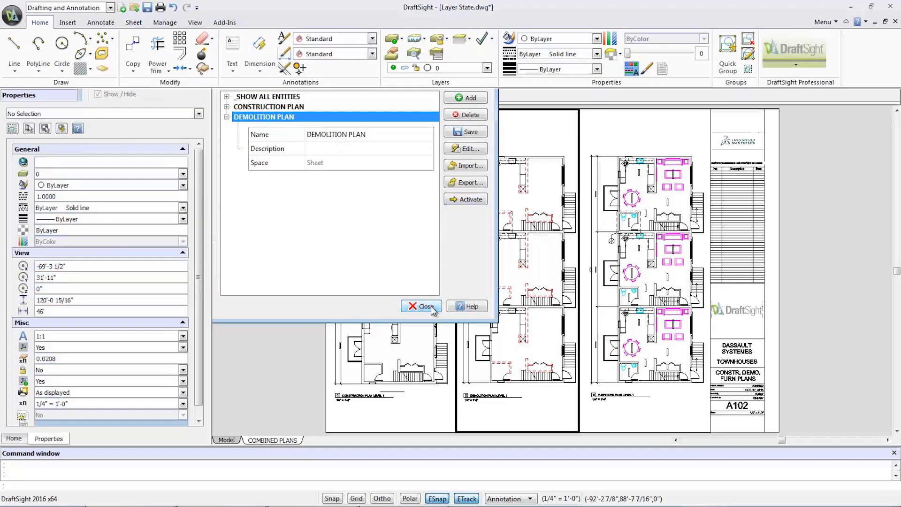
left_click(422, 306)
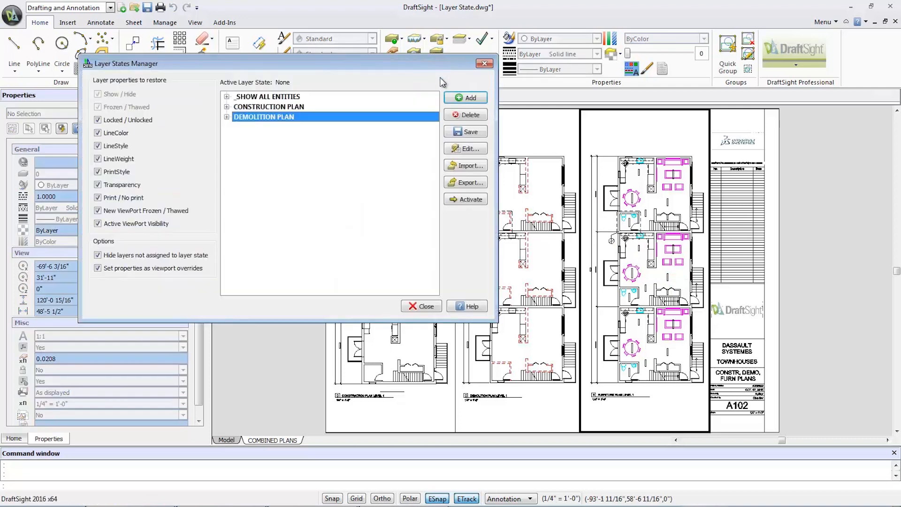
- Add a layer state named FURNITURE PLAN and open its layer settings
left_click(466, 98)
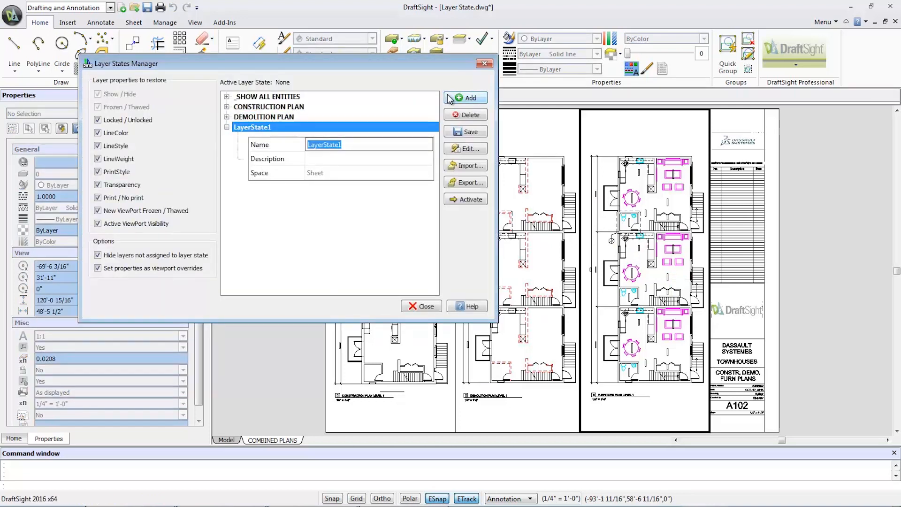
type("FURNITURE")
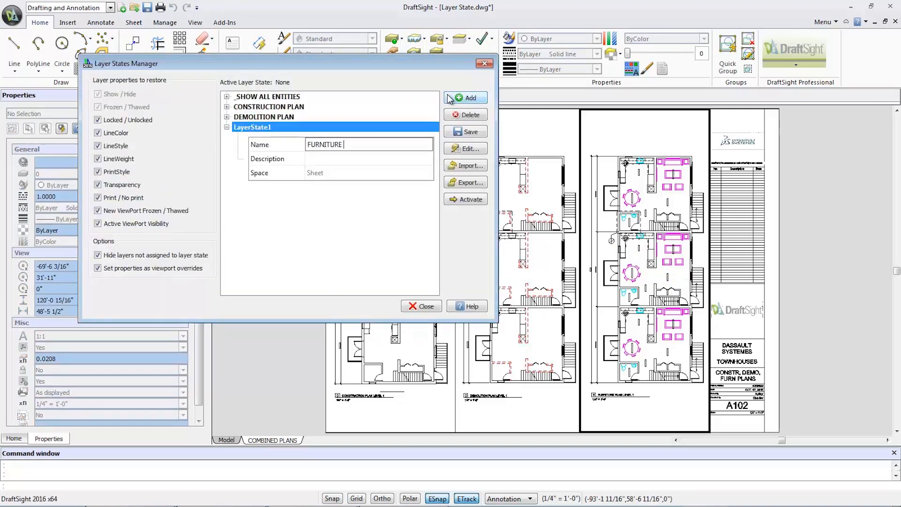
type("PLAN")
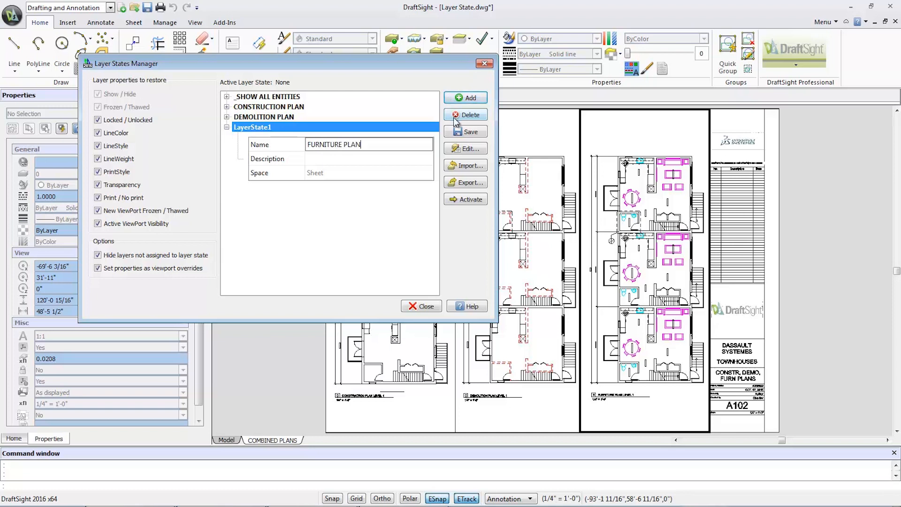
left_click(470, 149)
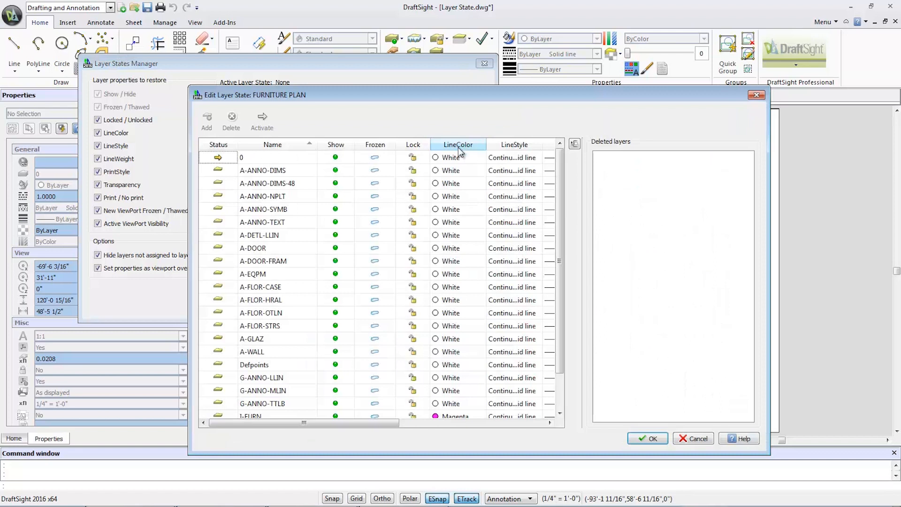
- Set every FURNITURE PLAN layer to gray colour 254 and activate the state
left_click(274, 157)
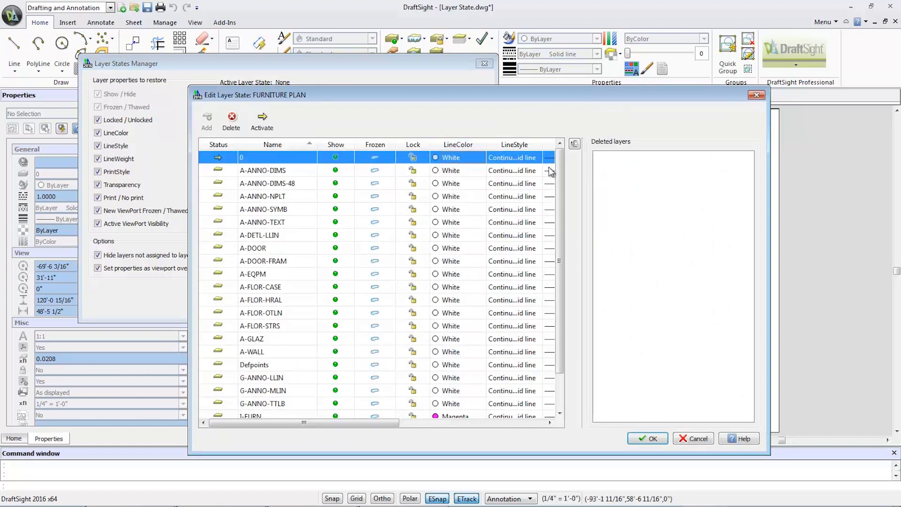
scroll("down", 3)
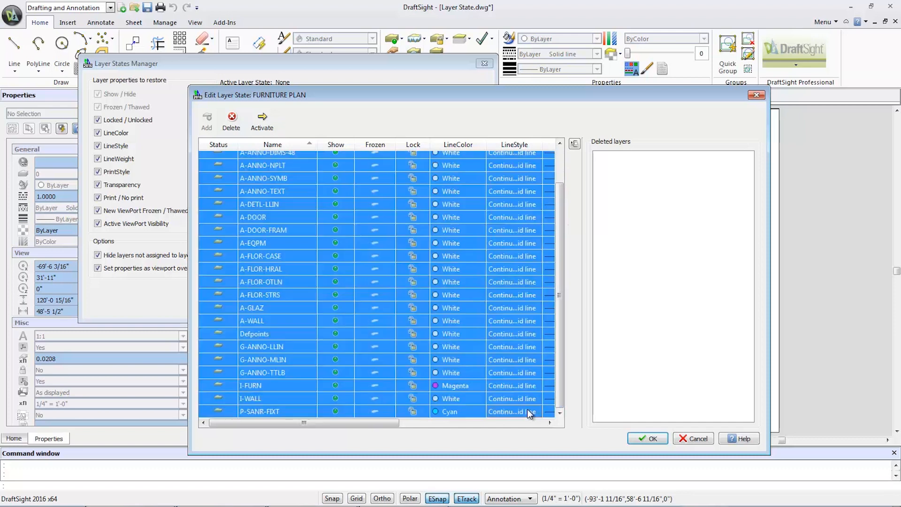
left_click(481, 411)
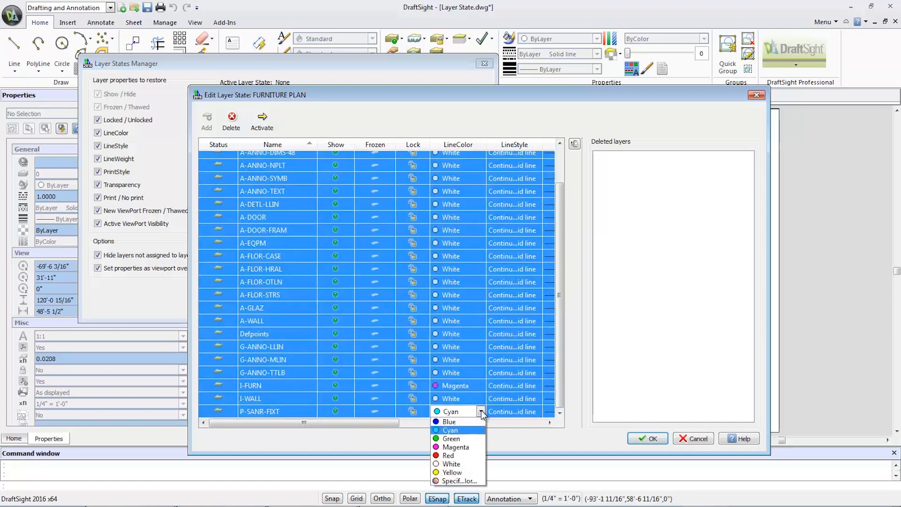
mouse_move(458, 481)
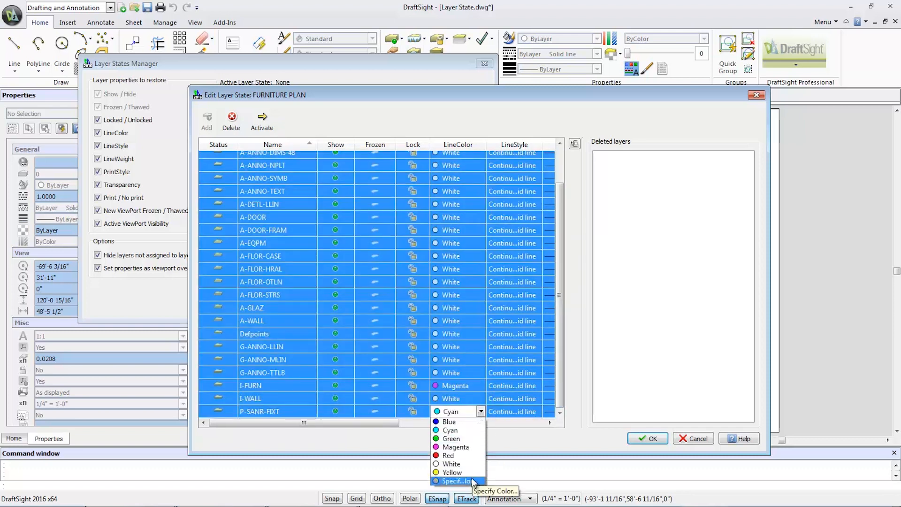
left_click(458, 481)
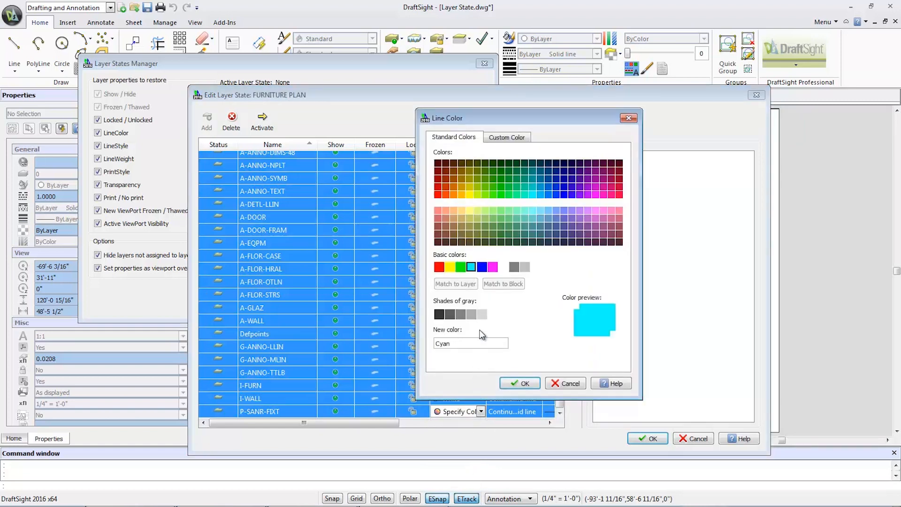
left_click(482, 314)
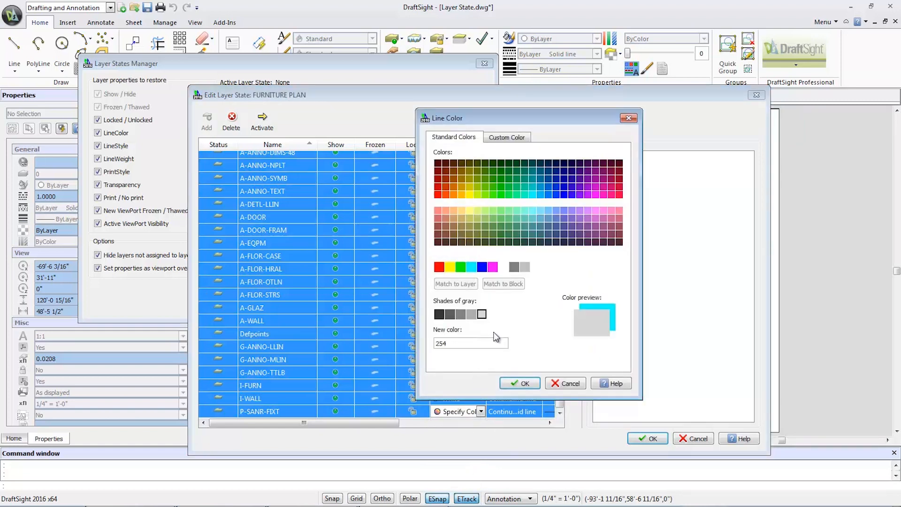
left_click(520, 383)
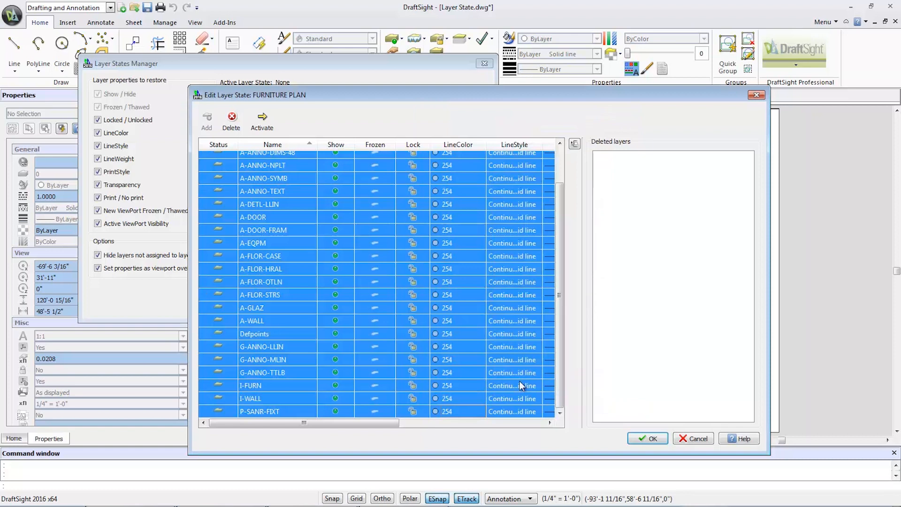
left_click(648, 438)
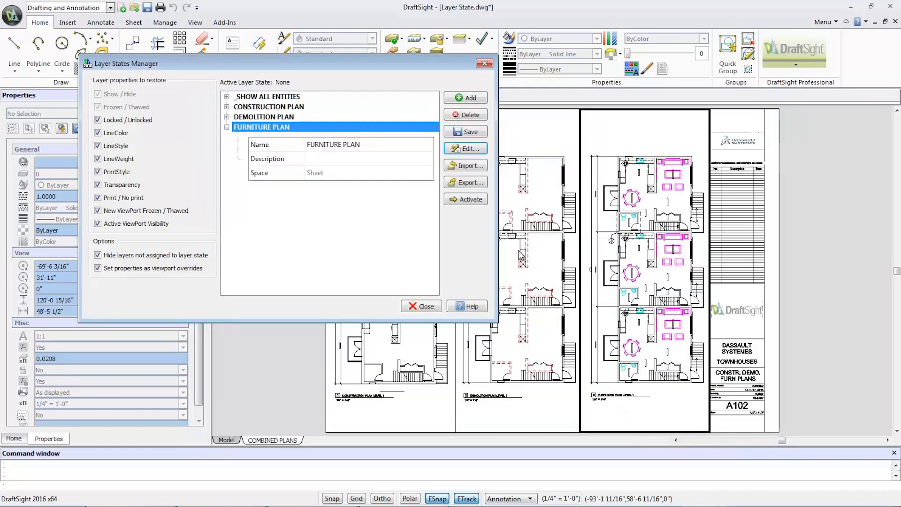
left_click(470, 199)
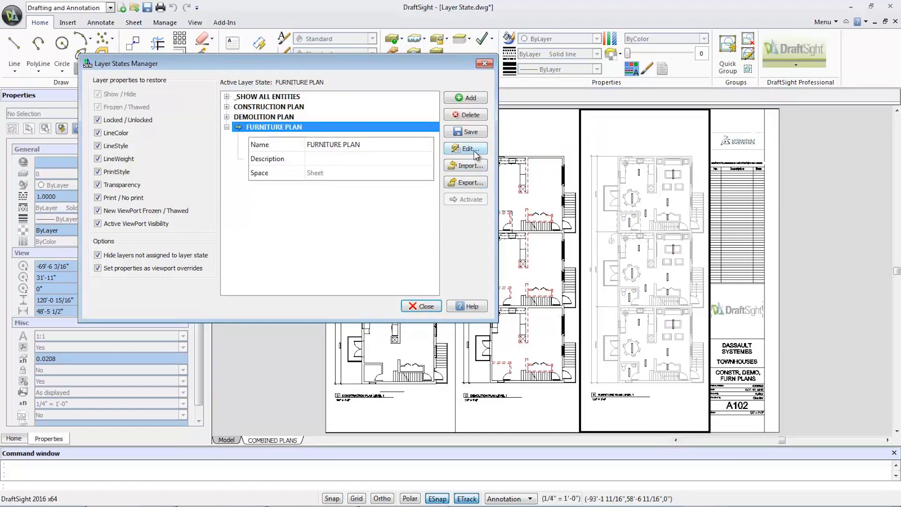
- Edit FURNITURE PLAN so A-ANNO-TEXT is hidden and I-FURN shows in Magenta
left_click(467, 148)
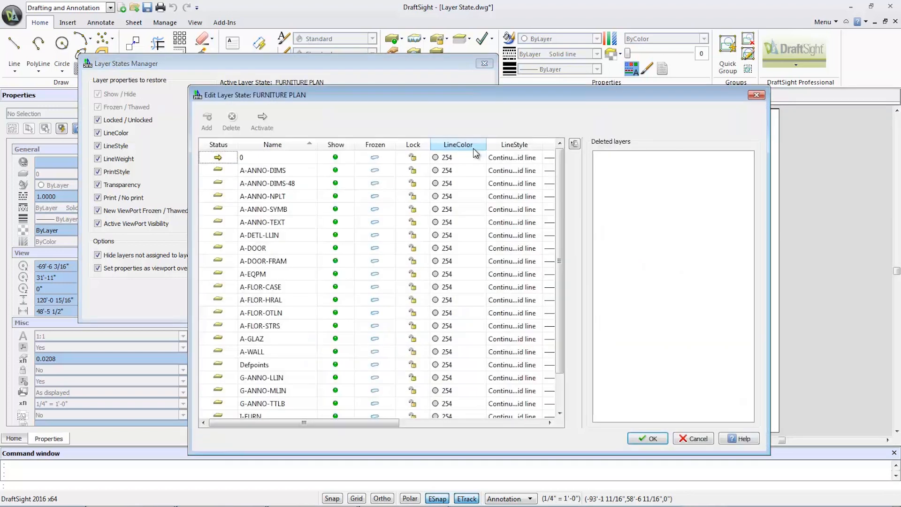
left_click(262, 222)
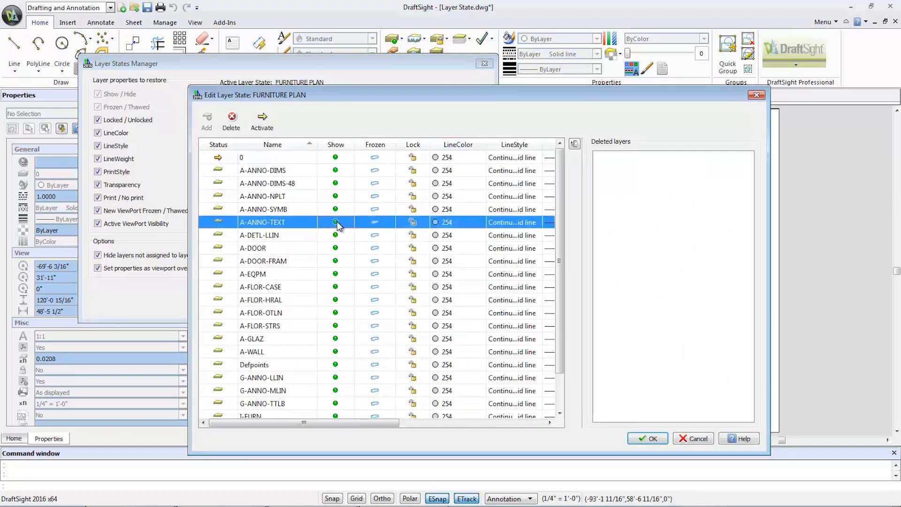
scroll("down", 3)
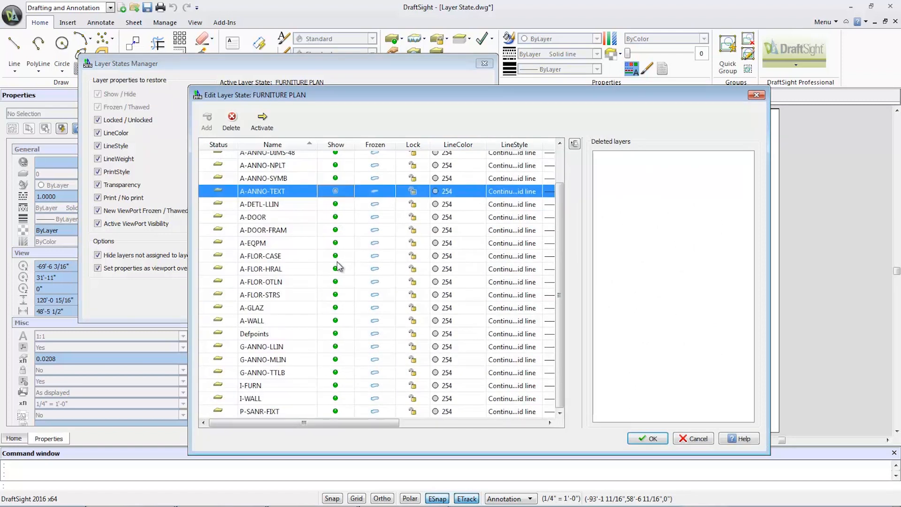
left_click(336, 385)
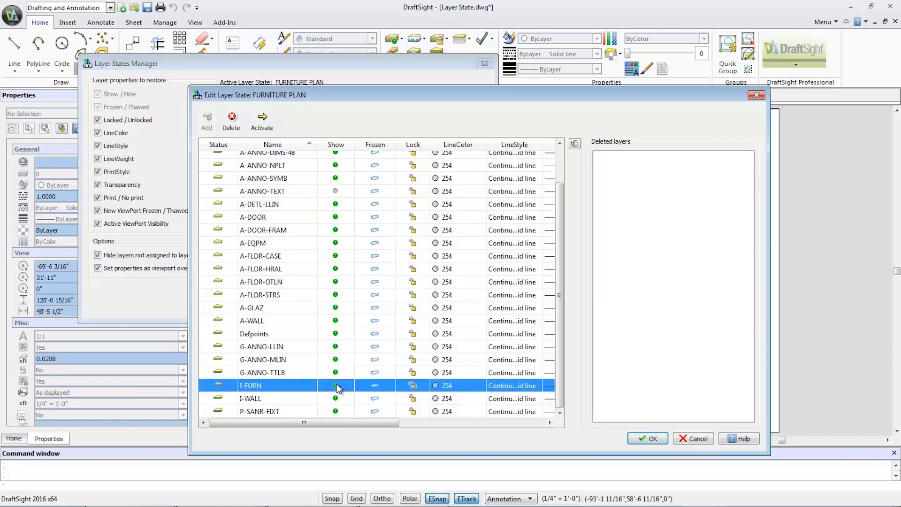
left_click(483, 385)
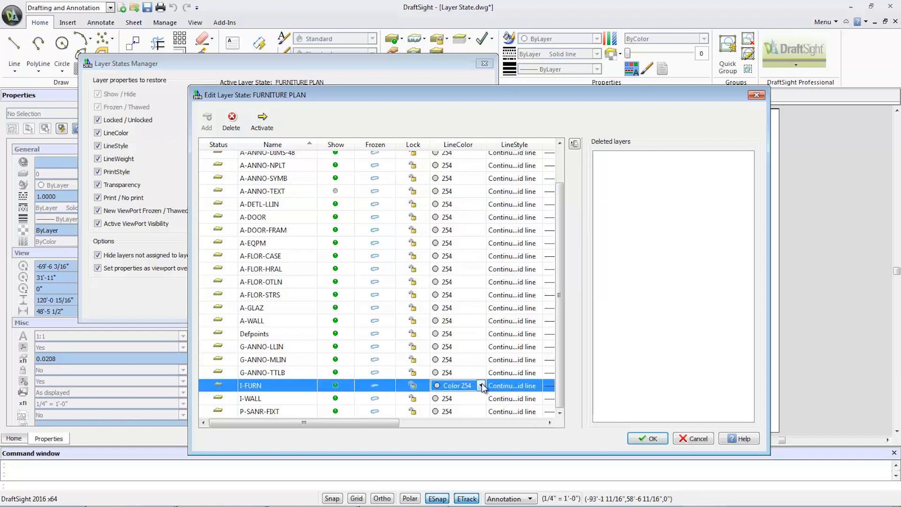
left_click(482, 385)
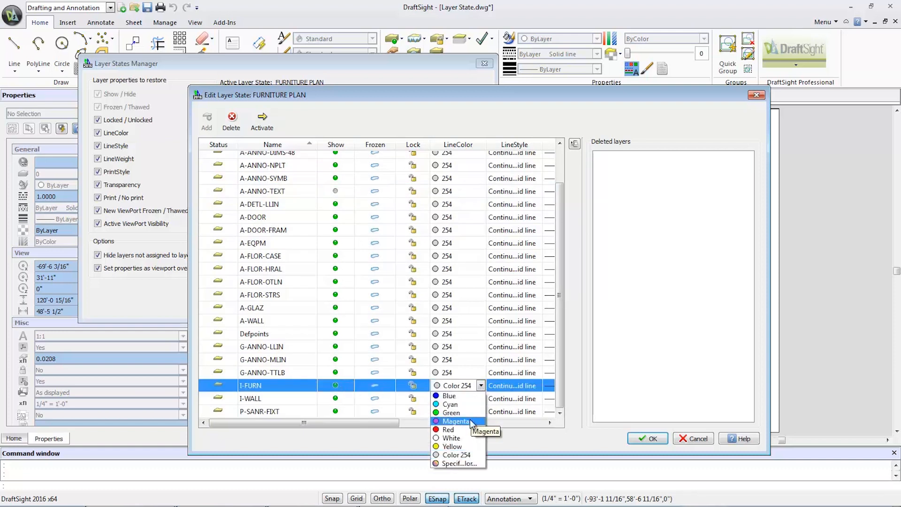
left_click(458, 421)
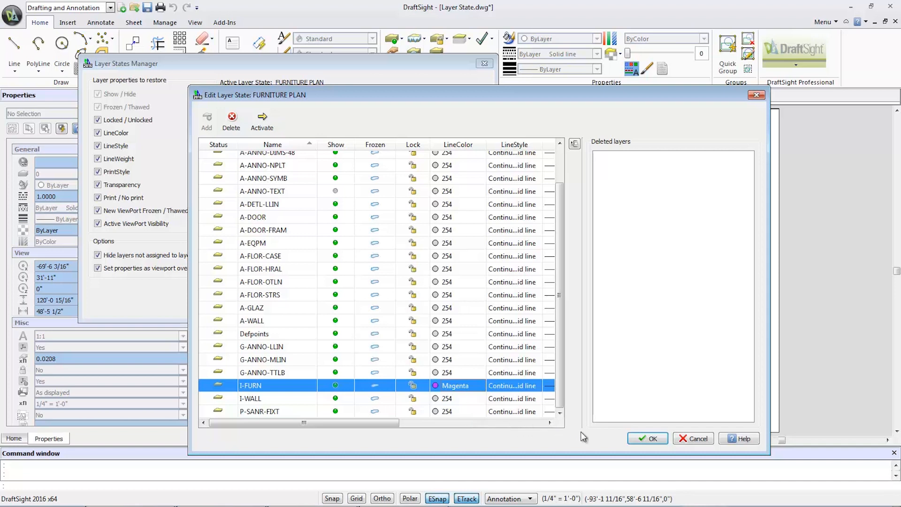
left_click(648, 439)
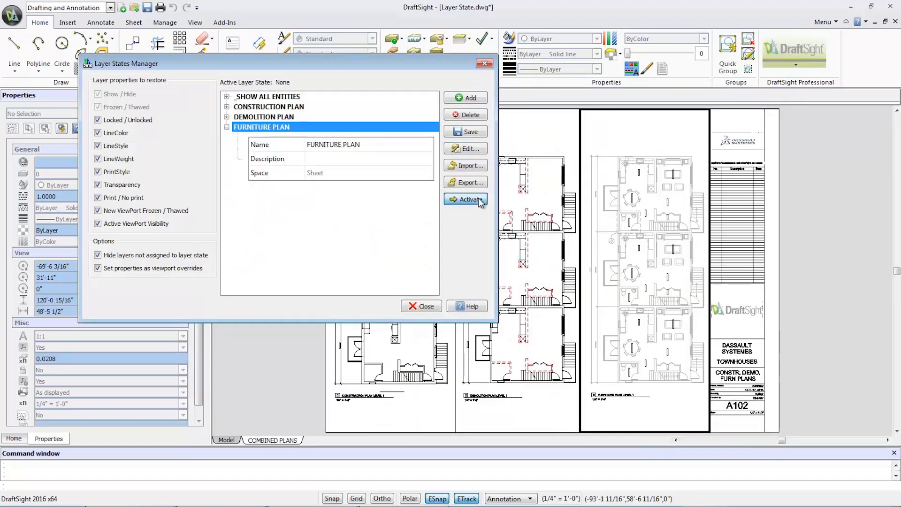
- Activate FURNITURE PLAN in the right viewport and close the layer states manager
left_click(466, 199)
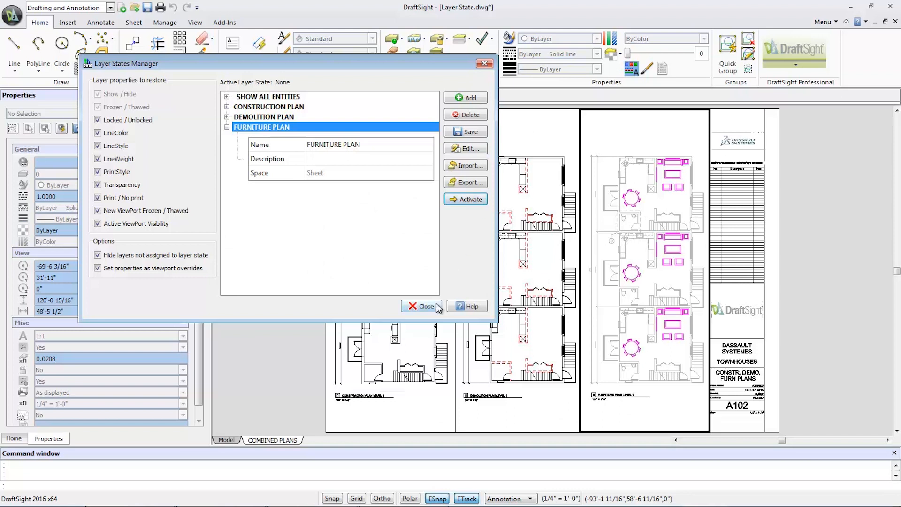
left_click(423, 306)
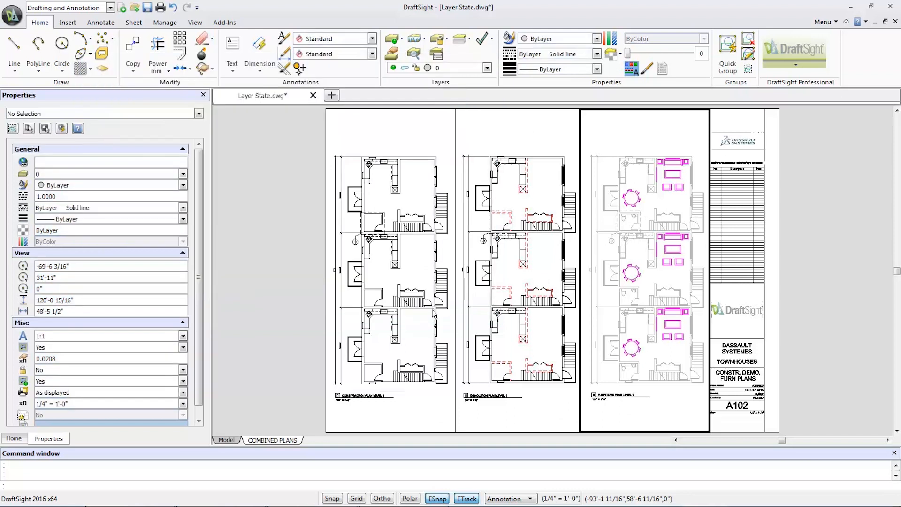
mouse_move(360, 473)
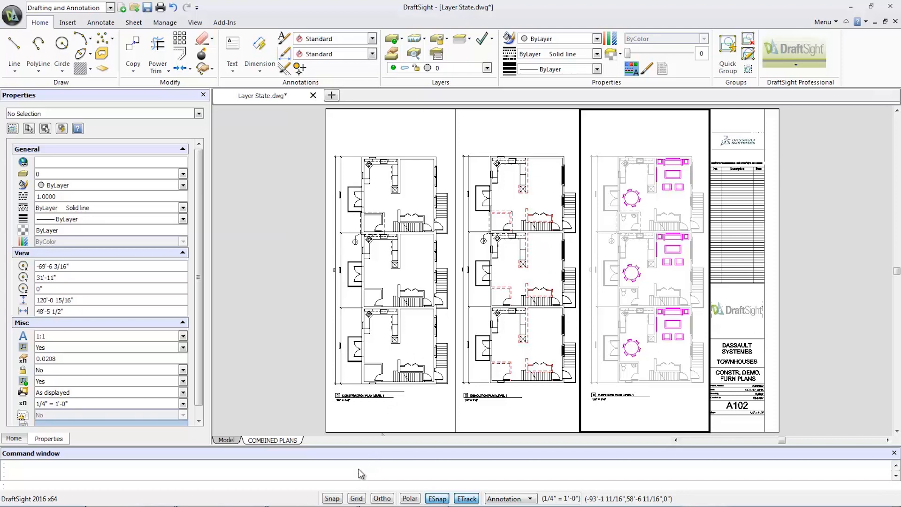
- Leave the sheet via SHEETMODE and switch to the Model tab
type("SHEETMODE")
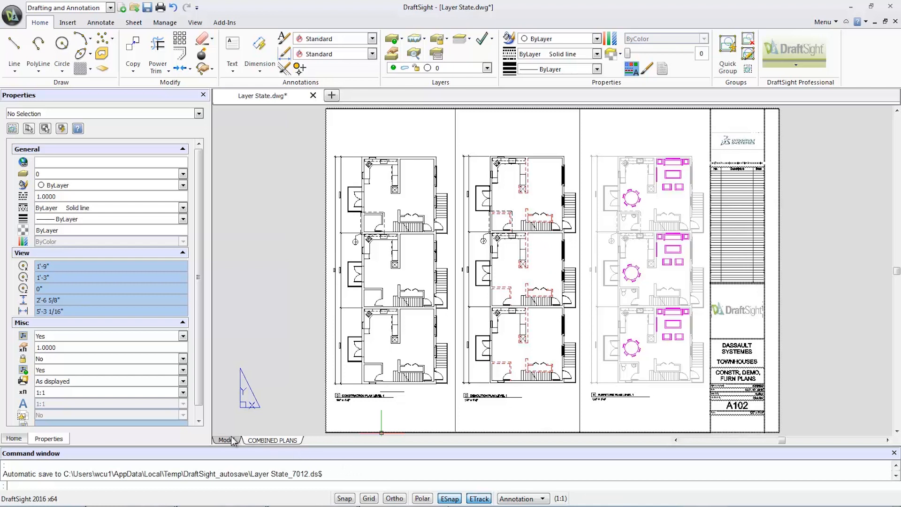
left_click(223, 439)
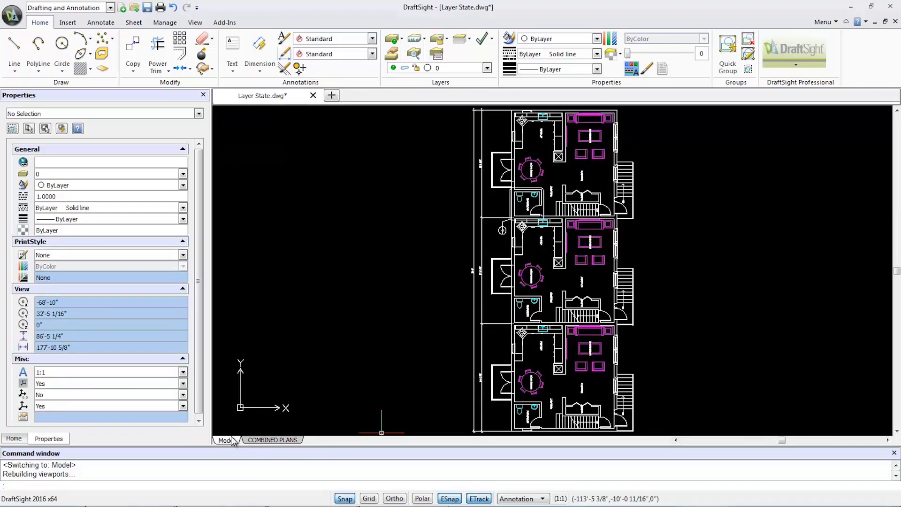